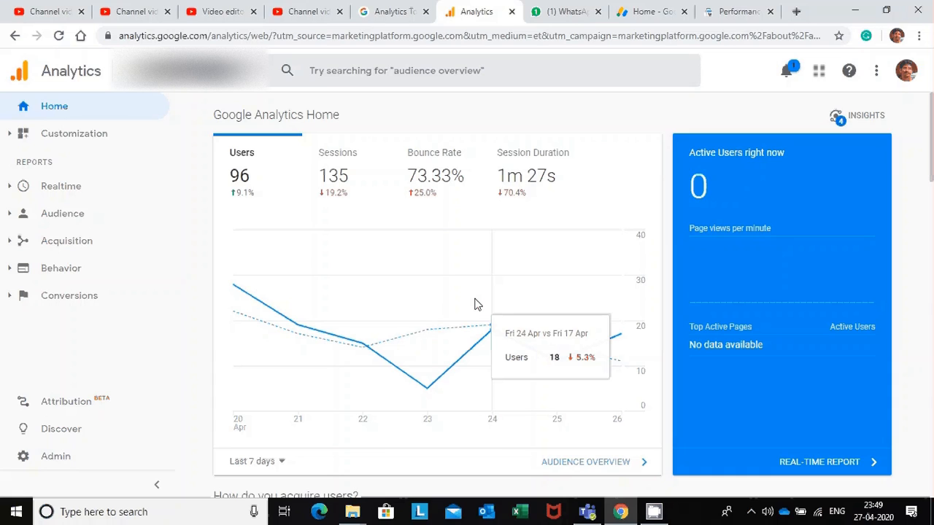
mouse_move(843, 187)
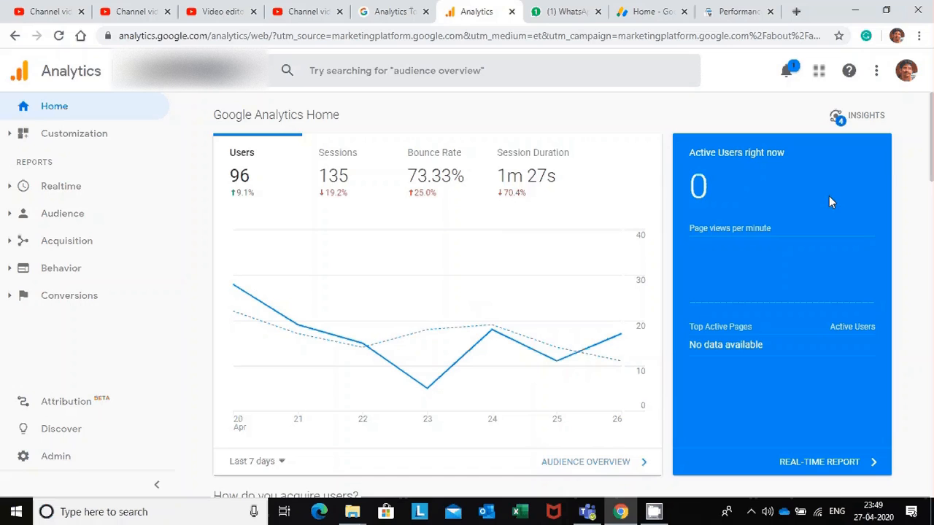
mouse_move(881, 264)
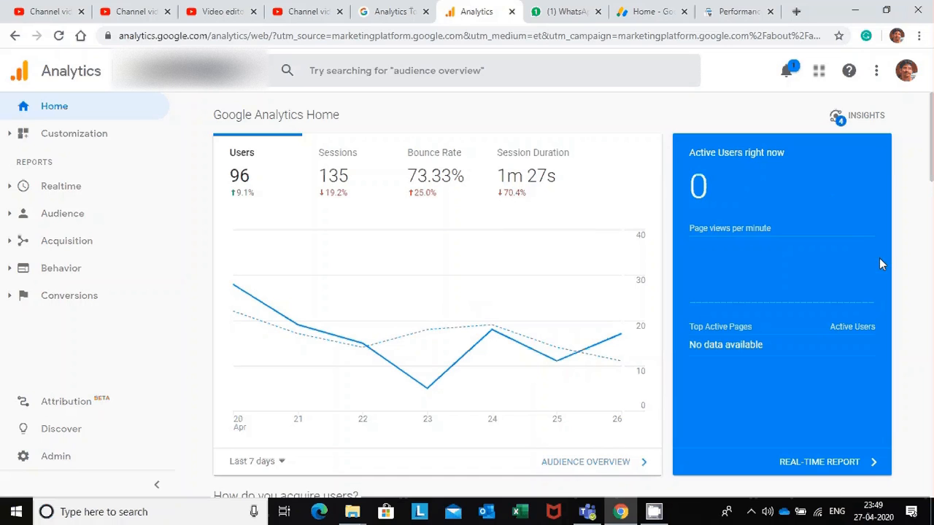
mouse_move(616, 136)
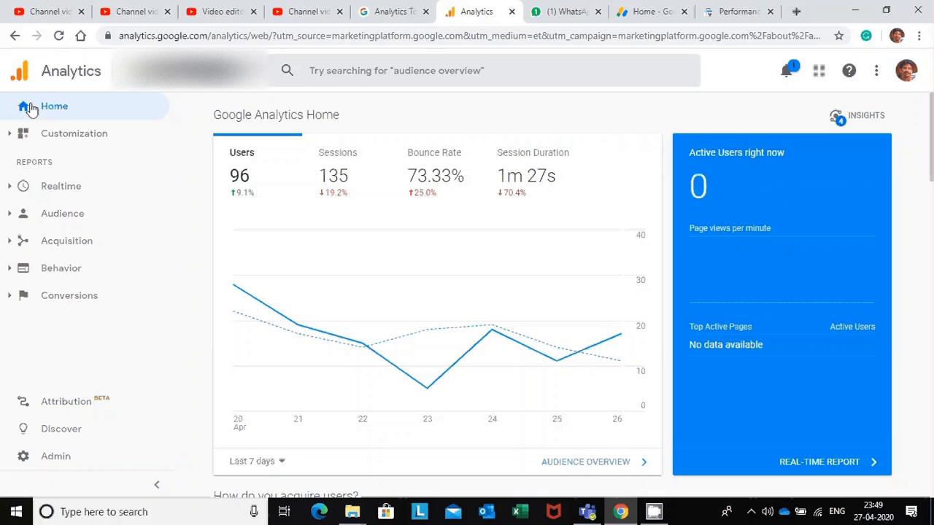
mouse_move(18, 96)
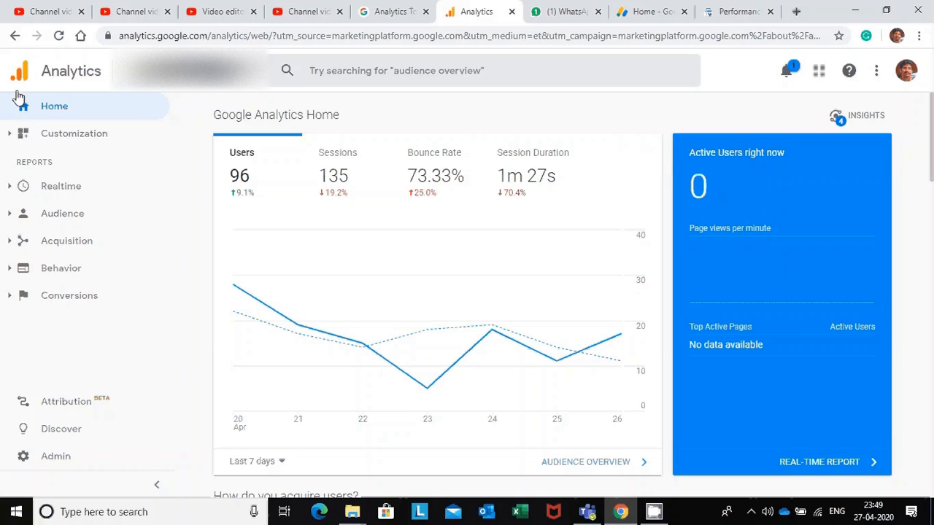
mouse_move(76, 248)
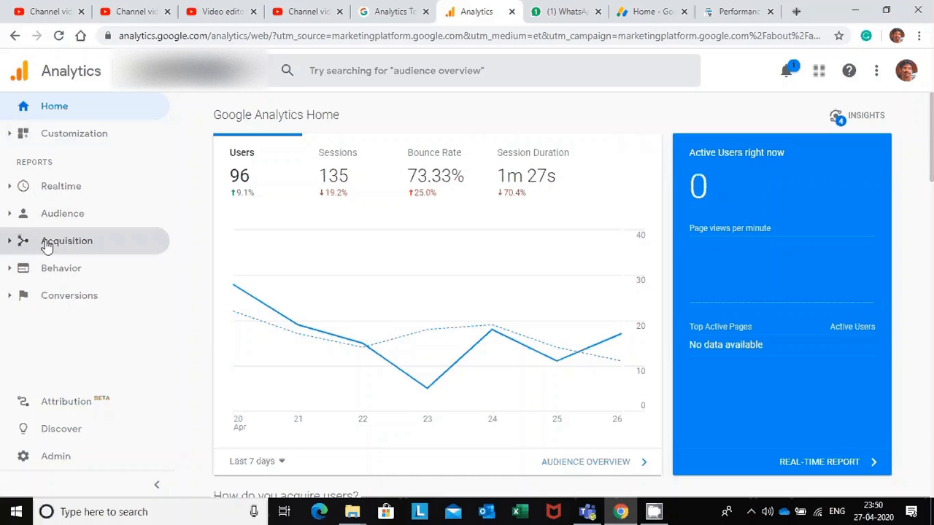
- Expand Acquisition and All Traffic in the sidebar to reveal the Source/Medium report
click(68, 241)
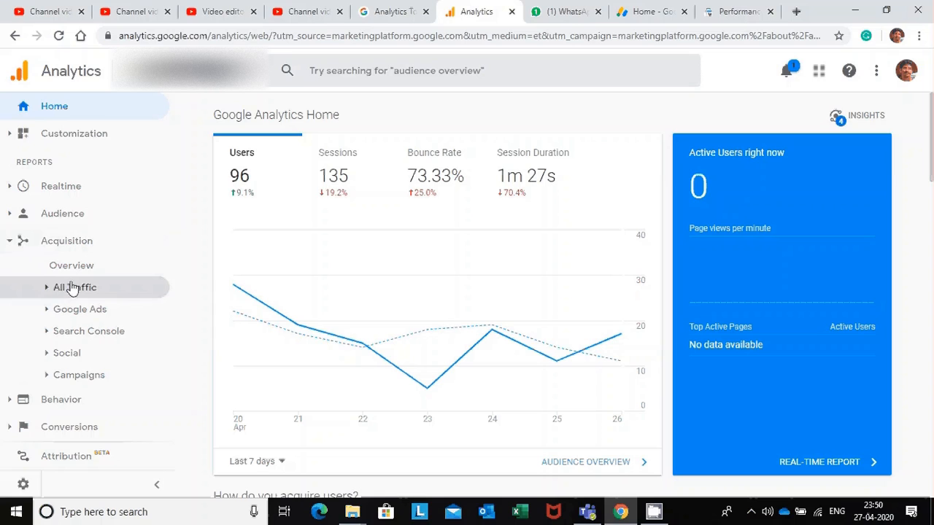
mouse_move(77, 298)
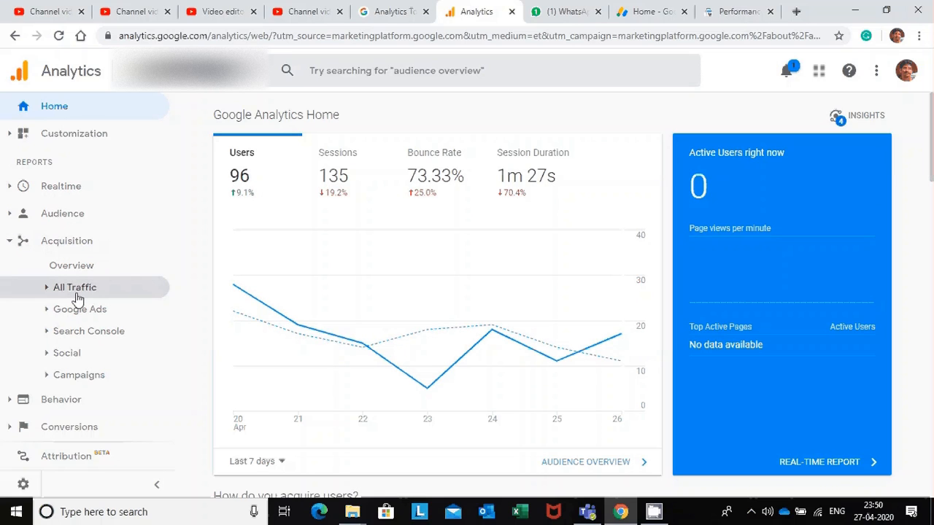
click(74, 286)
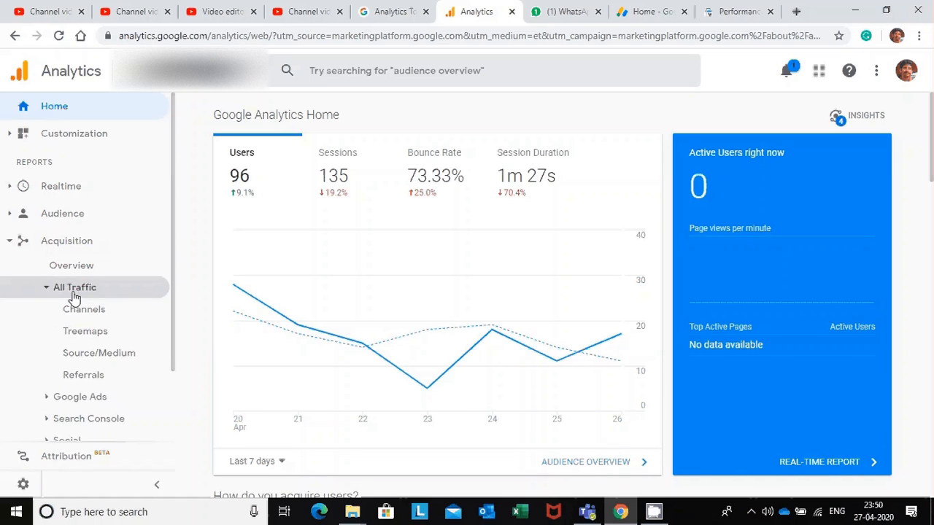
mouse_move(100, 352)
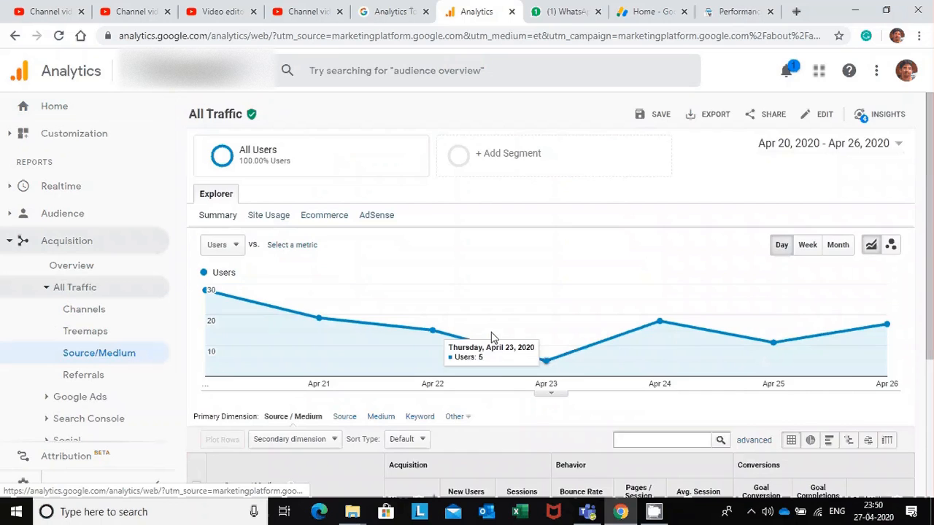
scroll(down, 3)
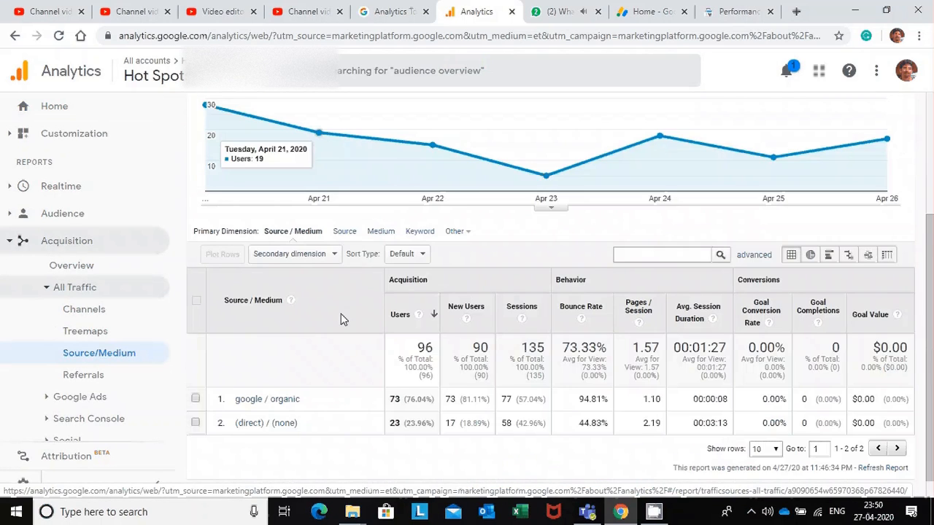
scroll(down, 3)
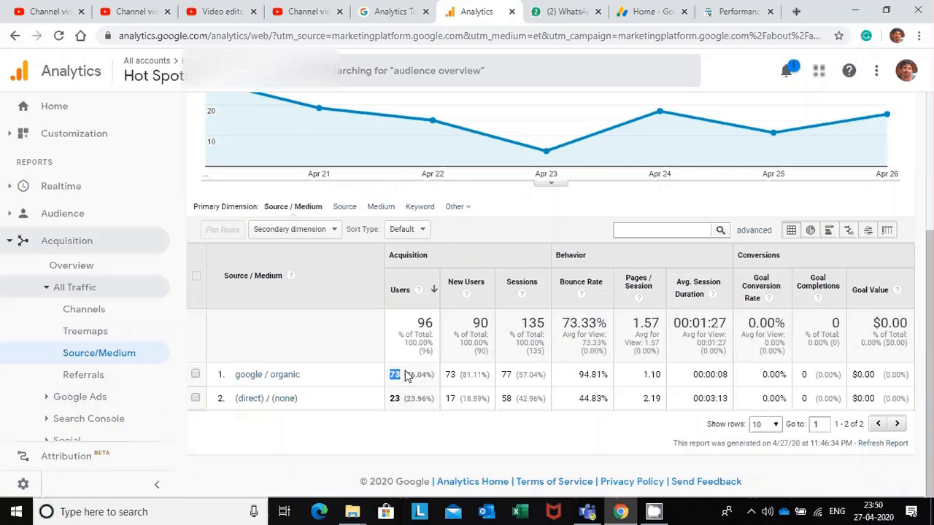
mouse_move(406, 379)
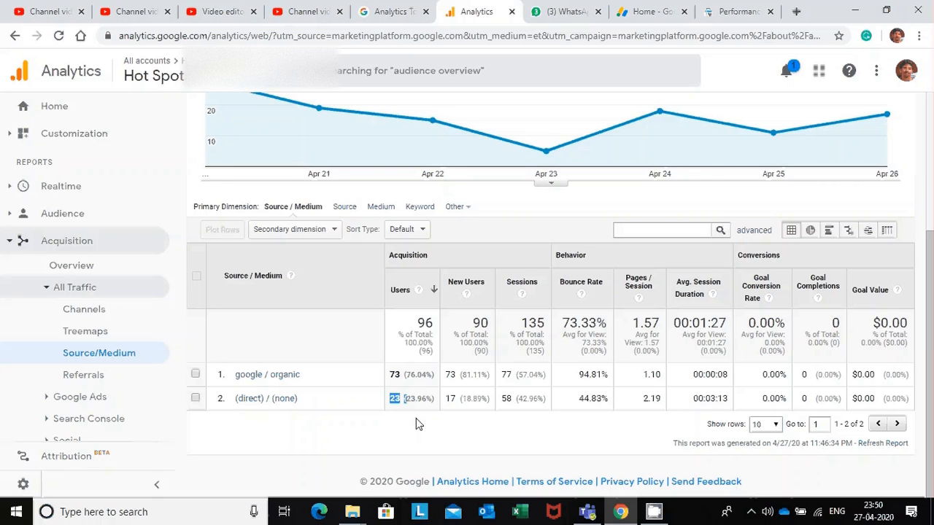
mouse_move(440, 373)
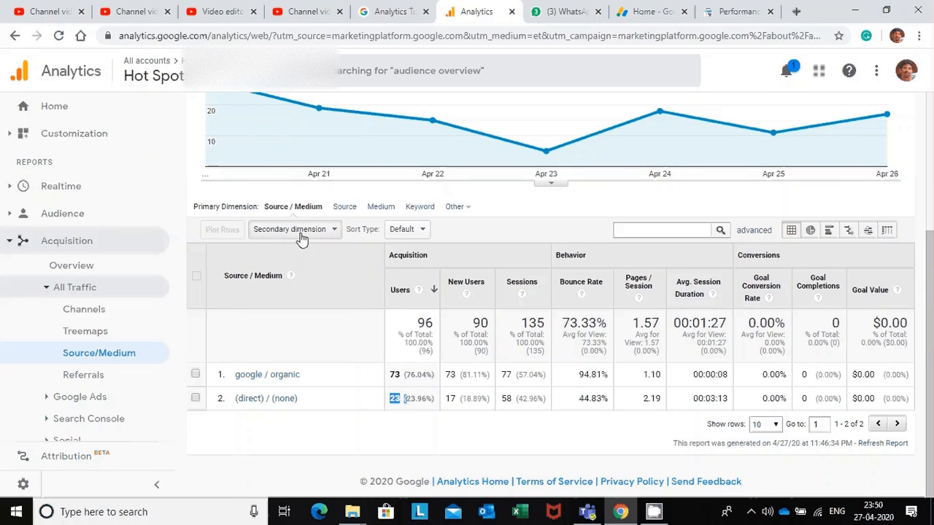
mouse_move(332, 242)
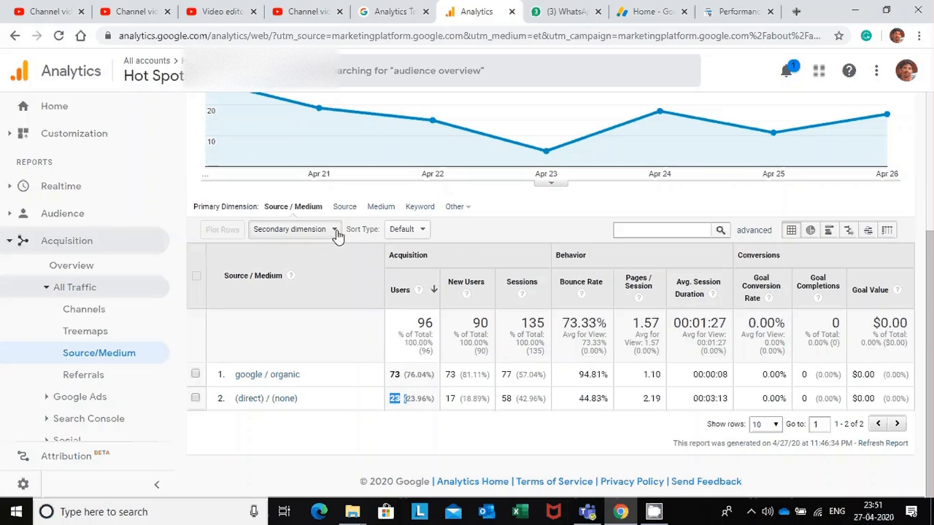
- Browse the secondary dimension list, expanding Behavior and collapsing Acquisition, while starting to search 'cit'
click(295, 229)
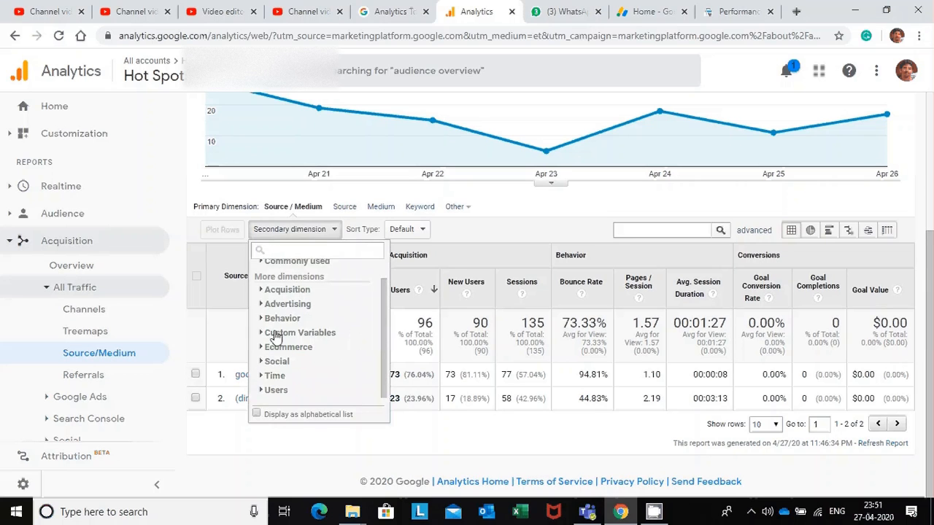
click(283, 318)
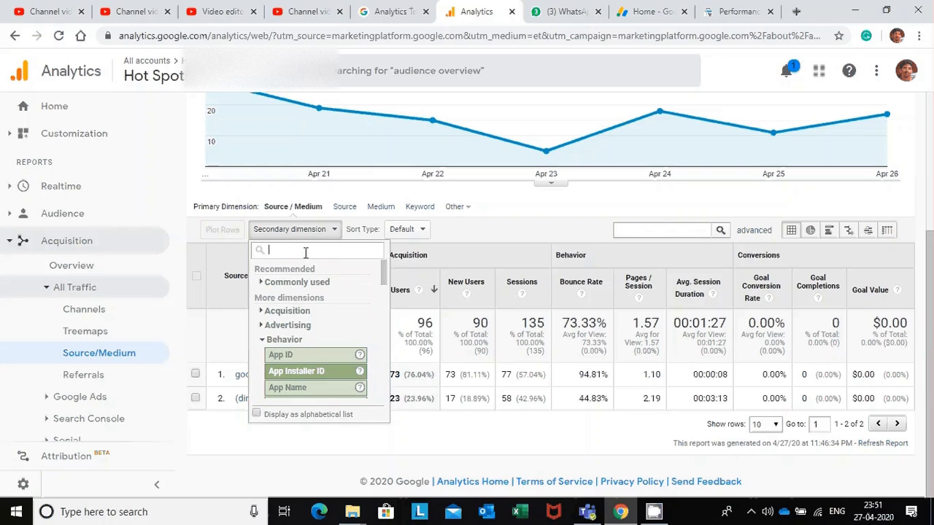
text(cit)
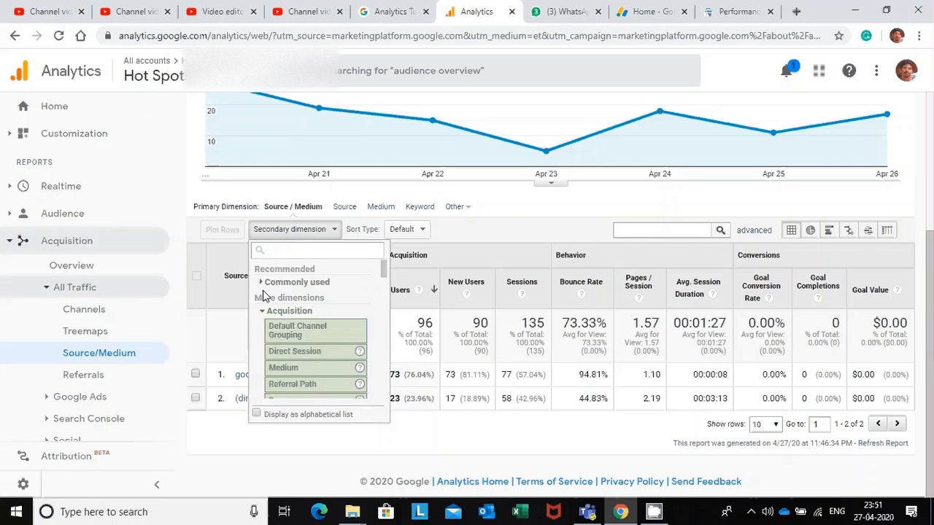
click(290, 324)
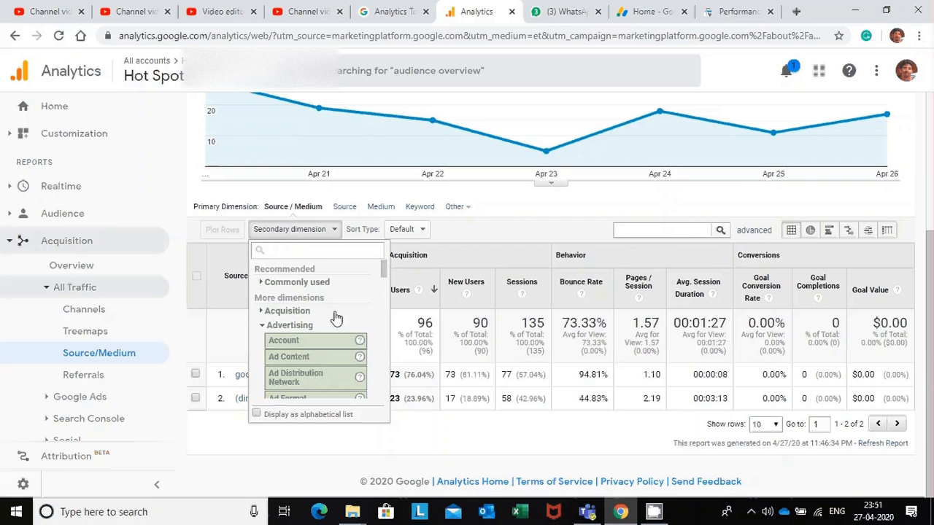
- Search the secondary dimension list for 'city' so only City and City ID remain
scroll(down, 3)
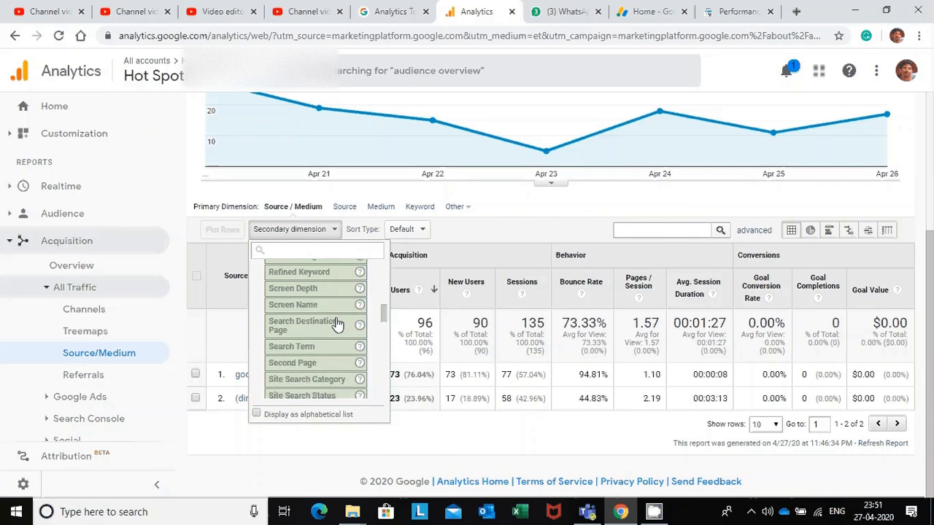
scroll(up, 3)
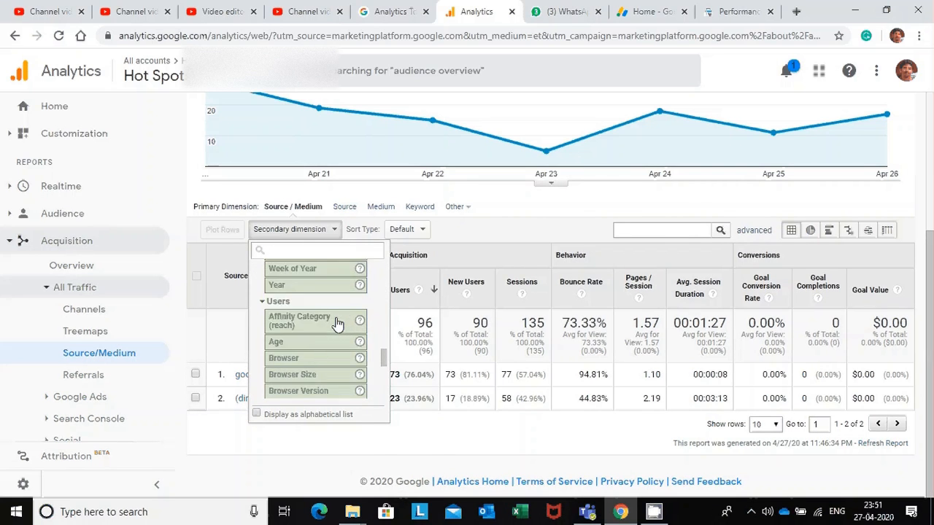
scroll(down, 3)
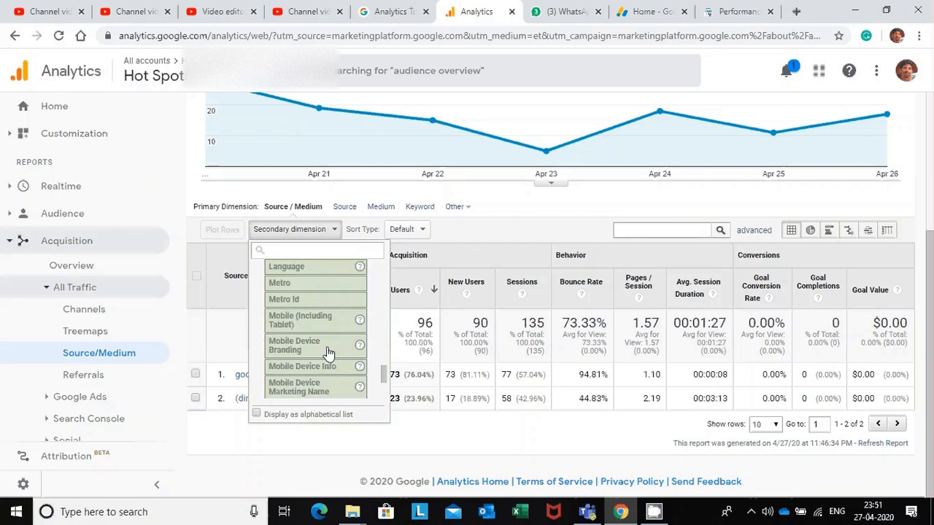
scroll(up, 3)
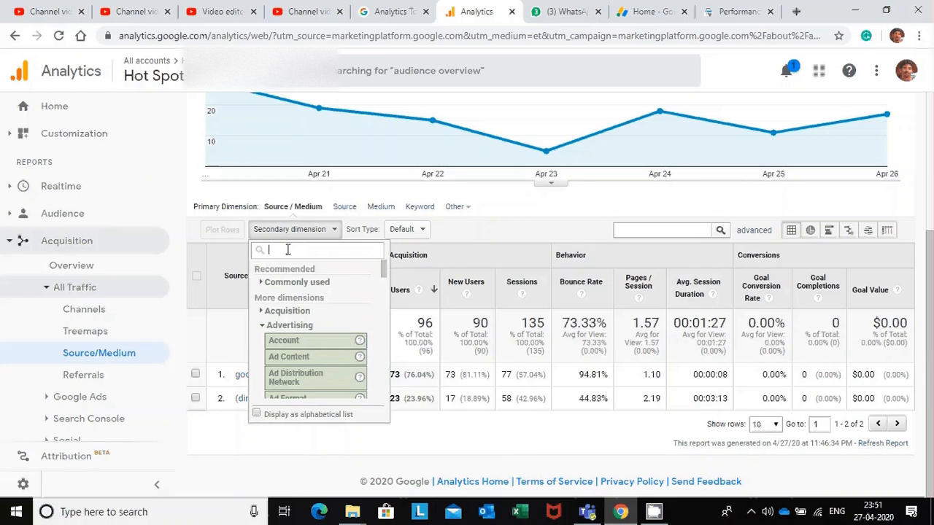
text(city)
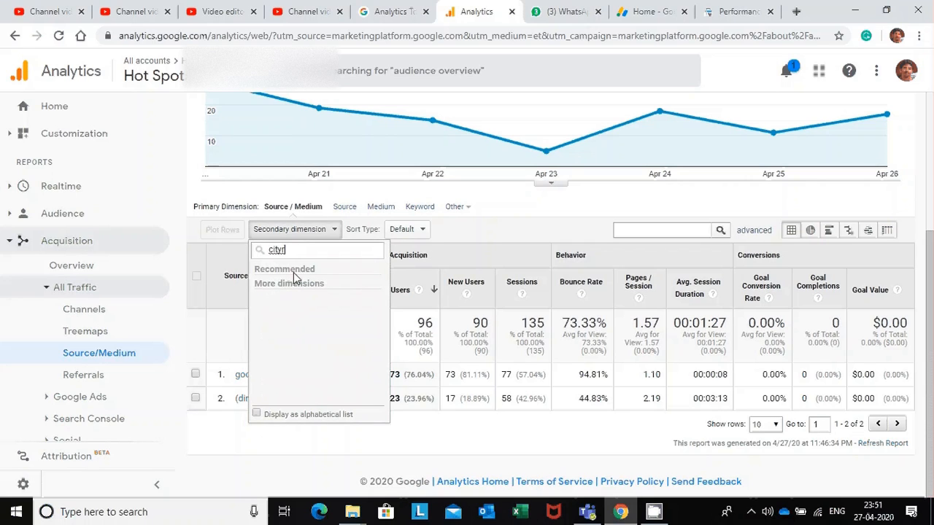
text(city)
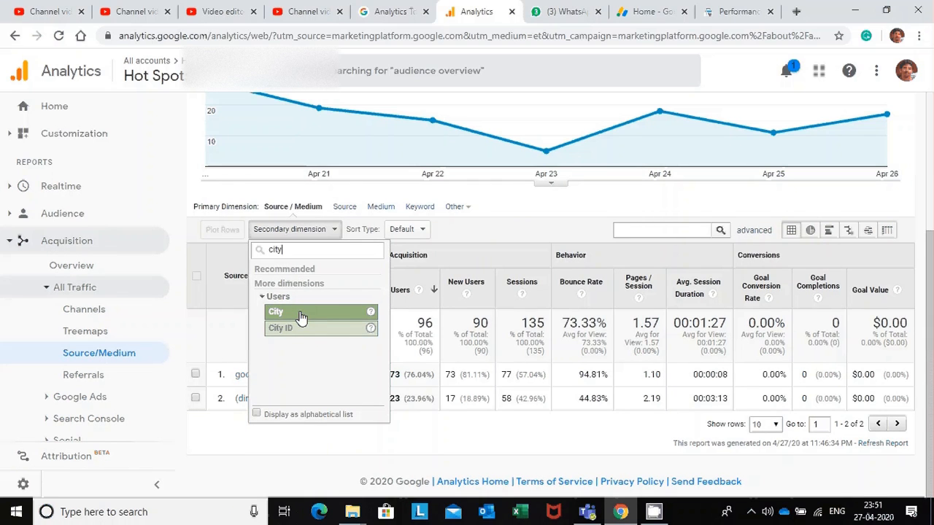
- Apply City as the secondary dimension so Source/Medium rows break down by city, led by Kochi
click(300, 312)
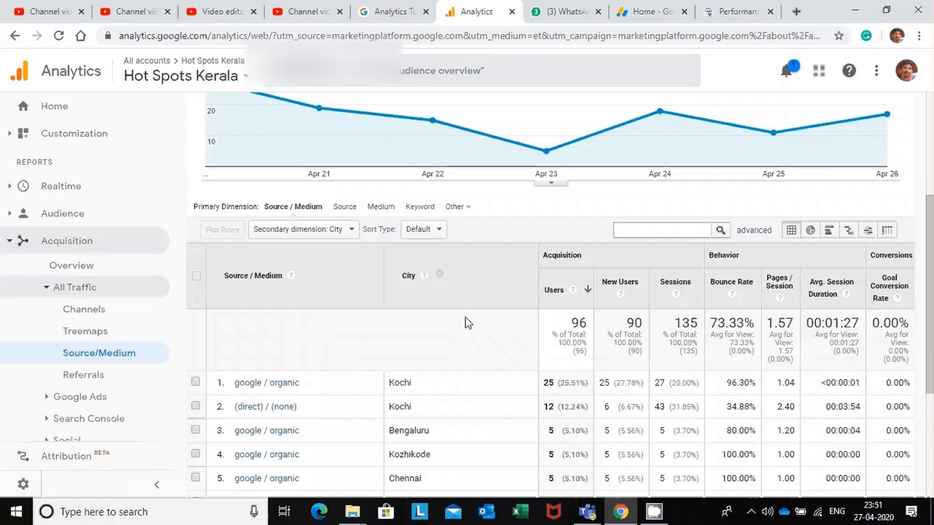
scroll(down, 3)
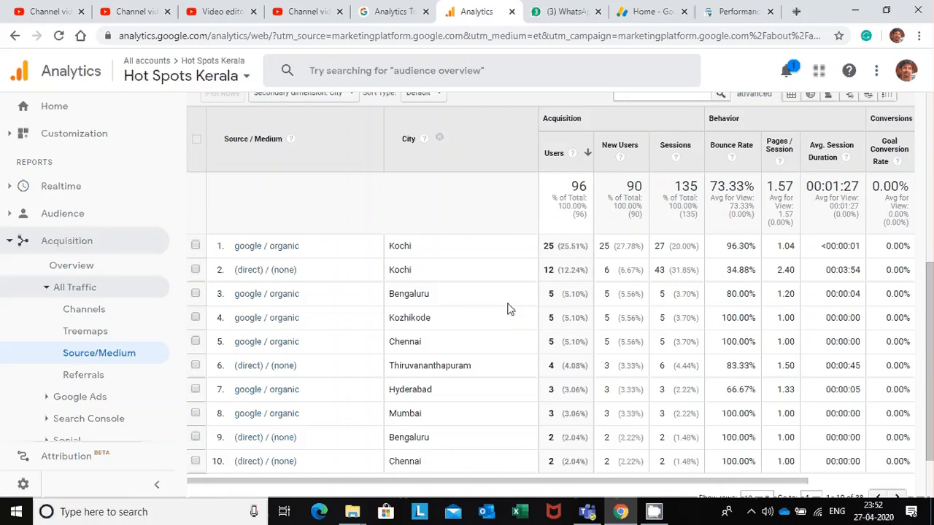
mouse_move(507, 283)
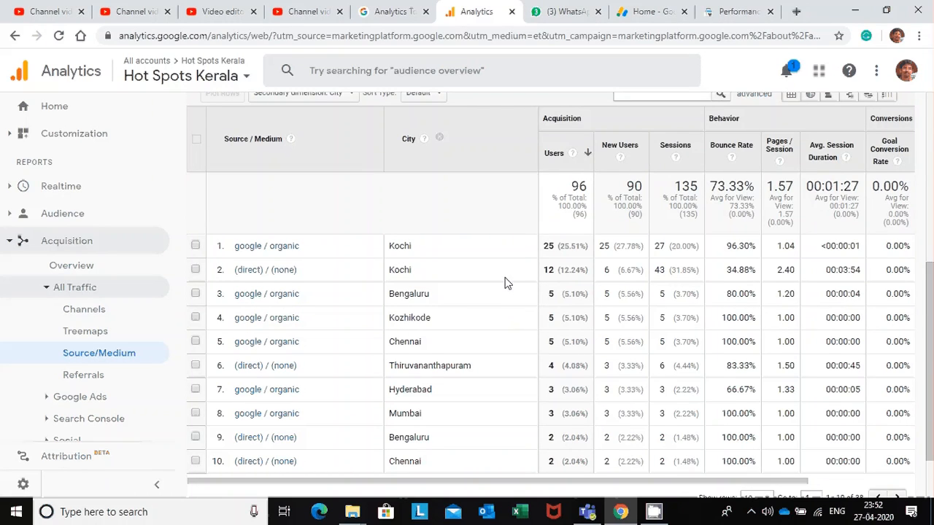
mouse_move(216, 245)
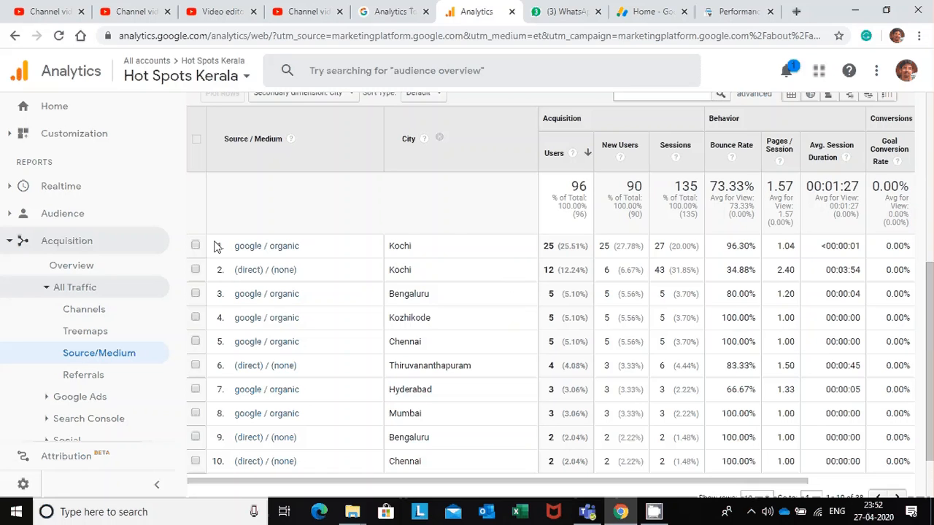
scroll(down, 3)
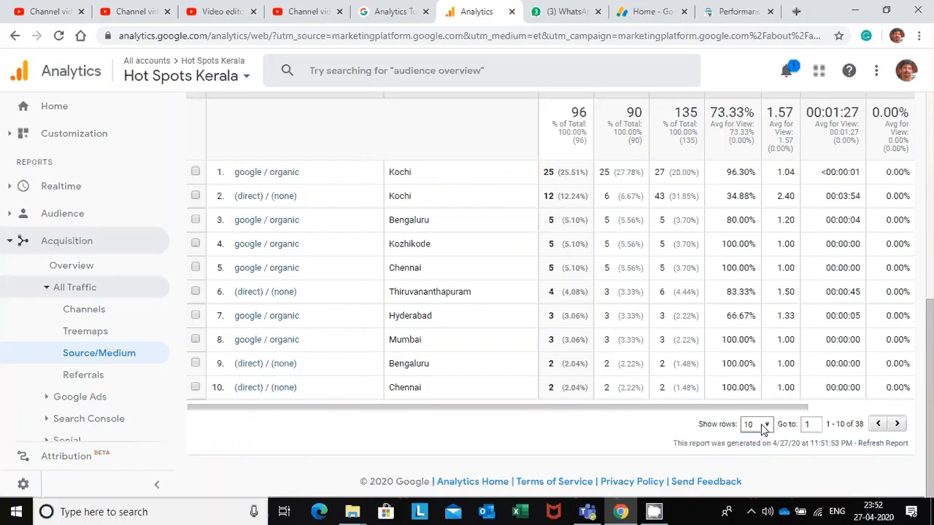
mouse_move(755, 426)
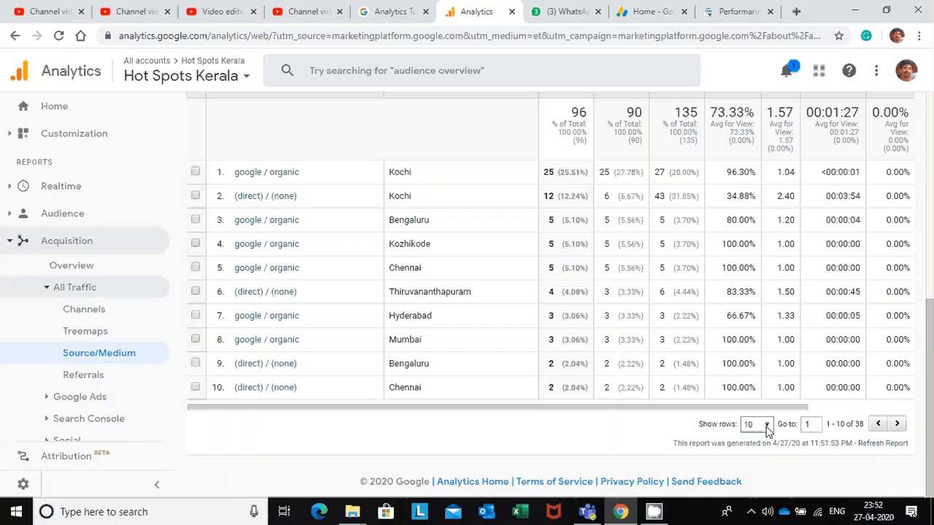
- Set the table to show 50 rows per page, revealing cities like Palakkad, Pathanamthitta and Delhi
click(755, 423)
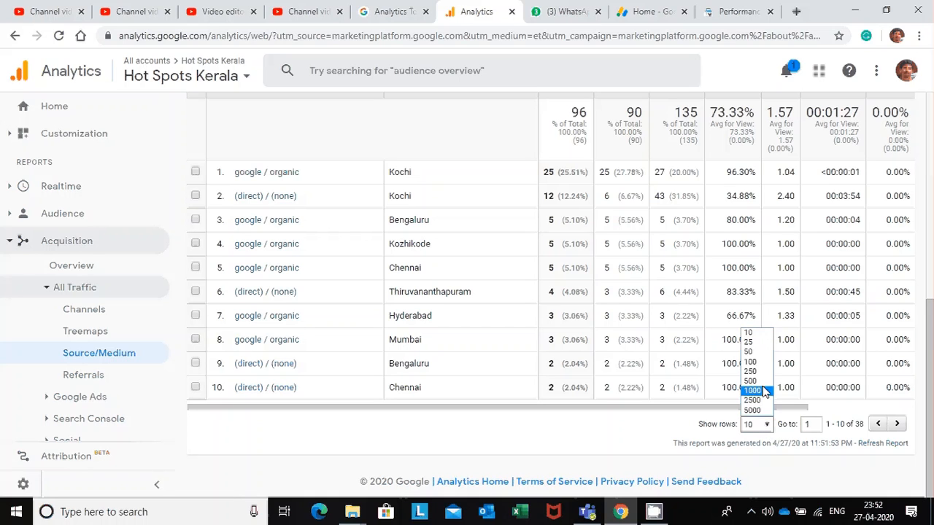
click(747, 350)
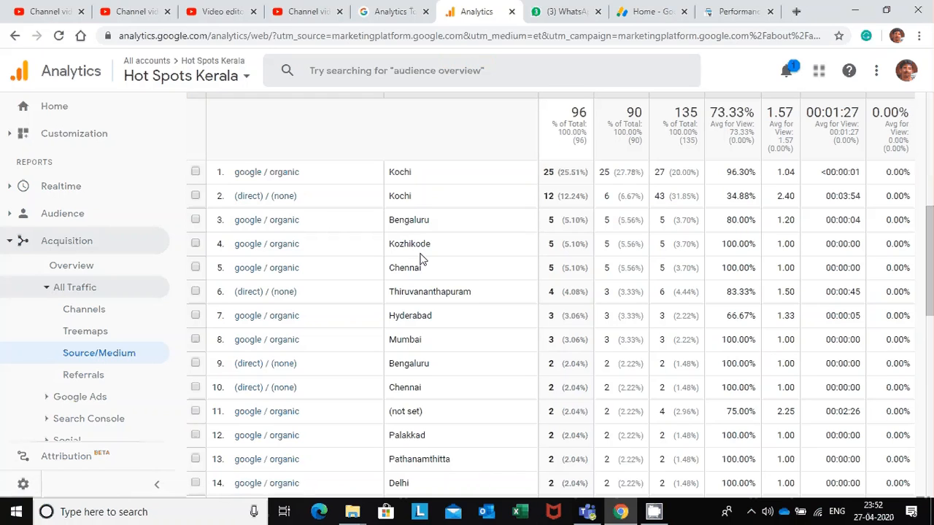
mouse_move(353, 186)
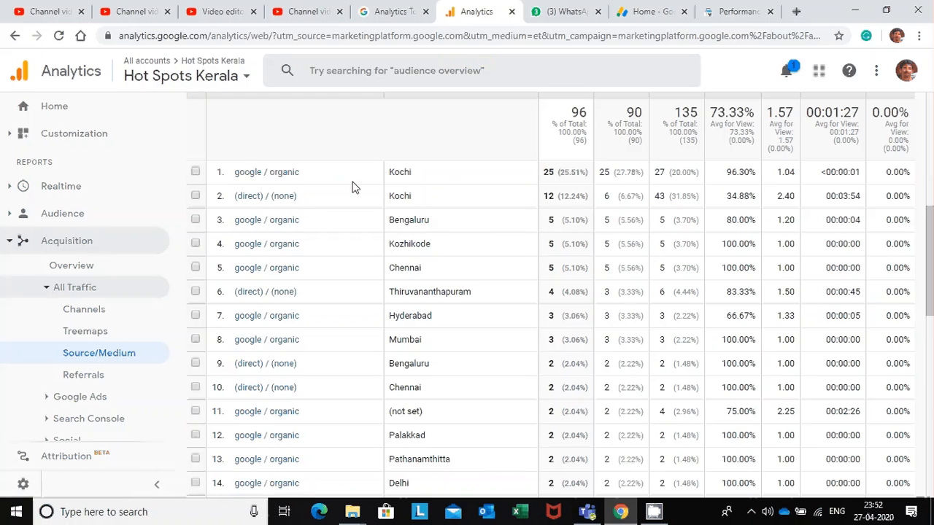
mouse_move(467, 241)
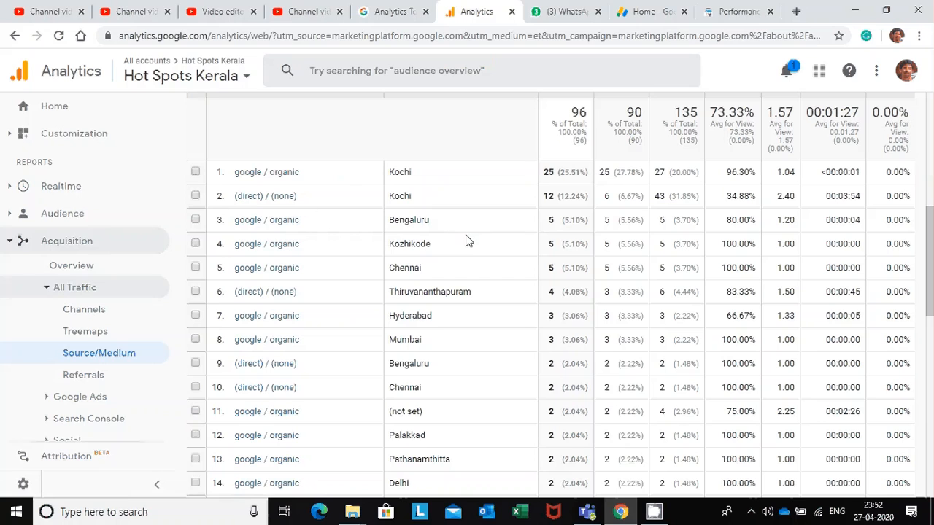
mouse_move(621, 248)
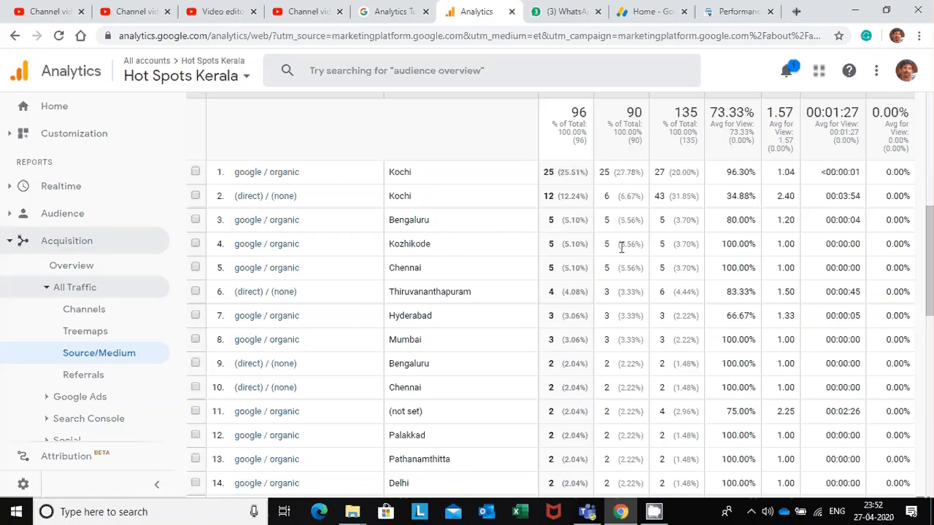
mouse_move(566, 313)
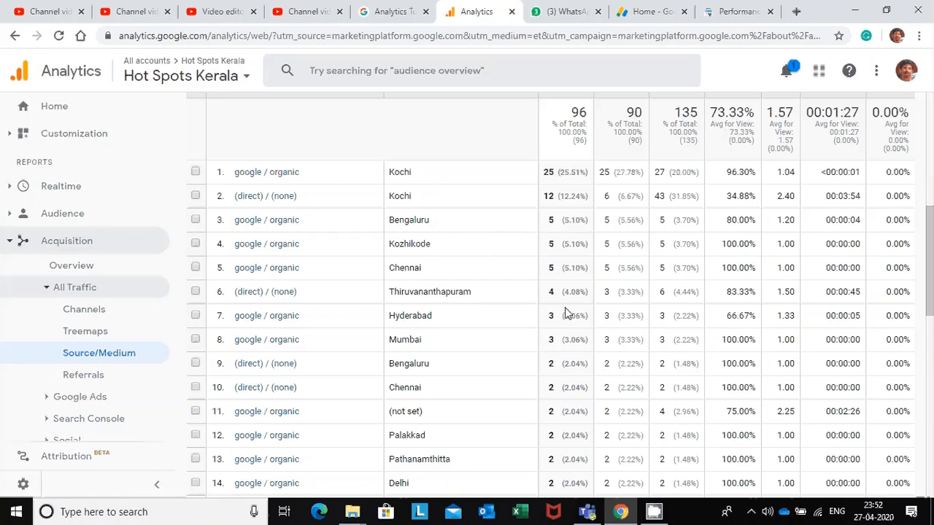
scroll(down, 3)
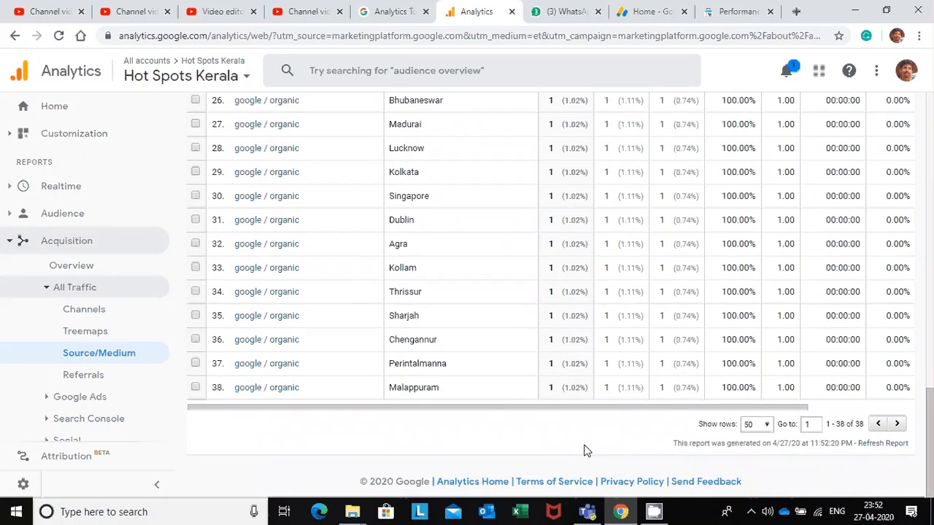
mouse_move(592, 420)
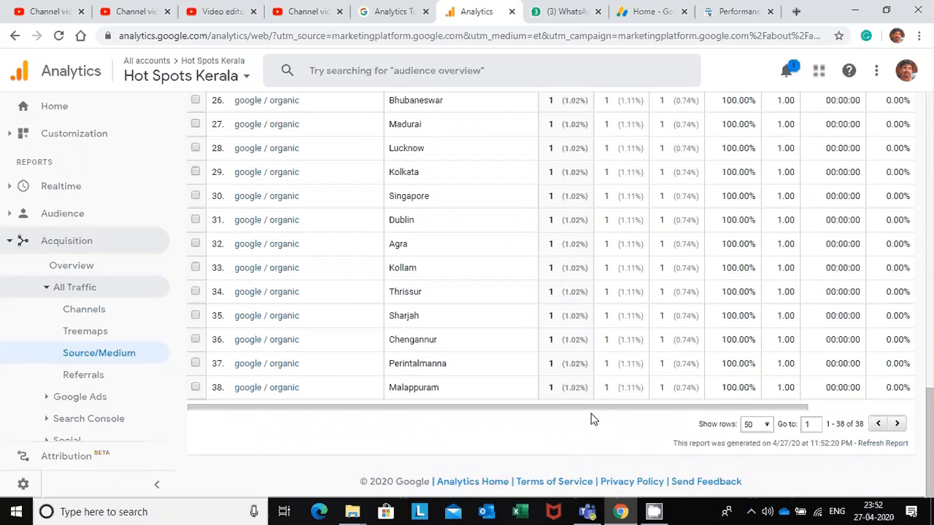
mouse_move(537, 417)
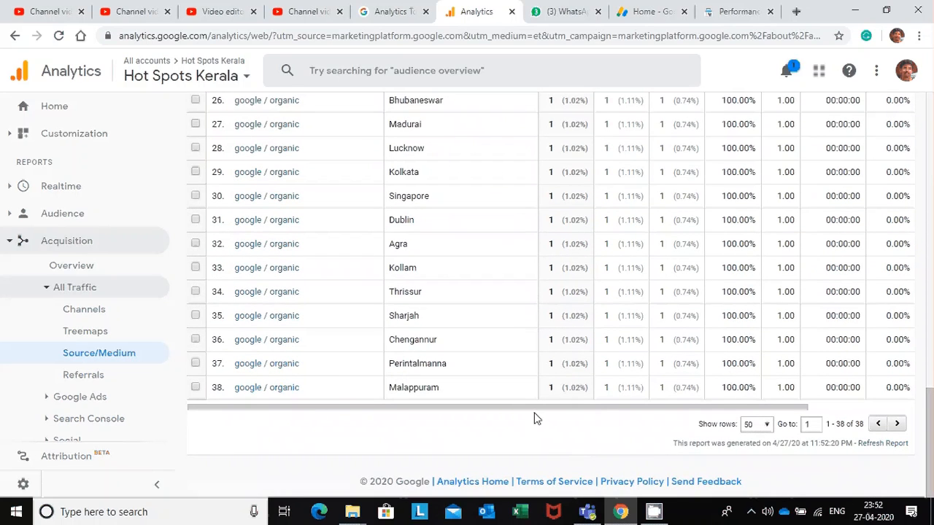
scroll(up, 3)
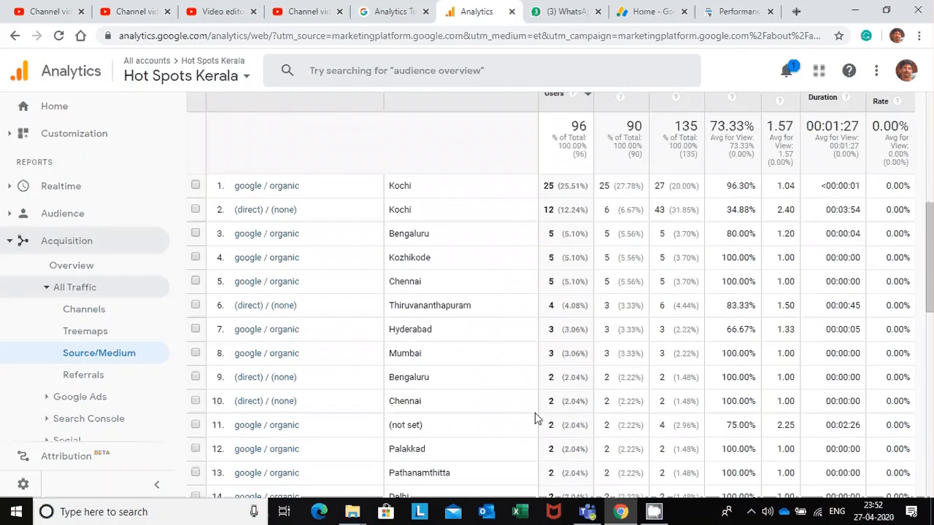
scroll(up, 3)
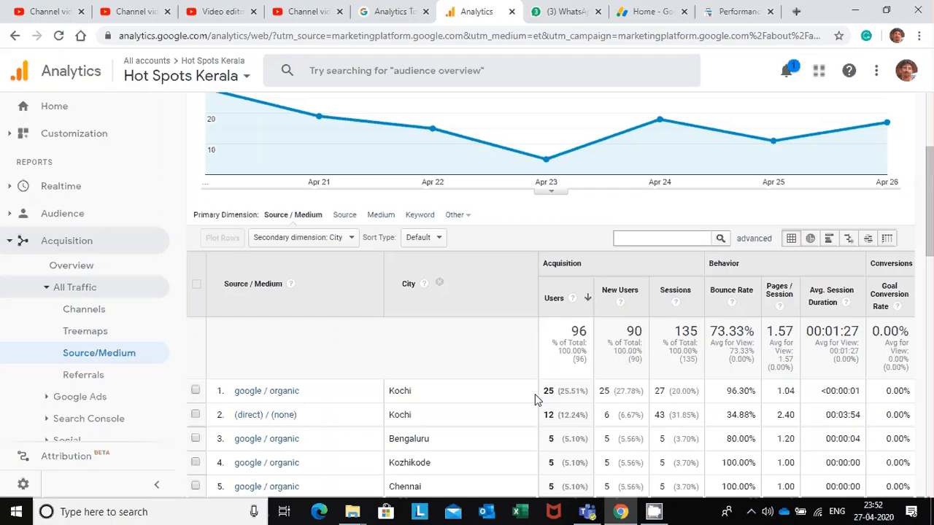
mouse_move(537, 351)
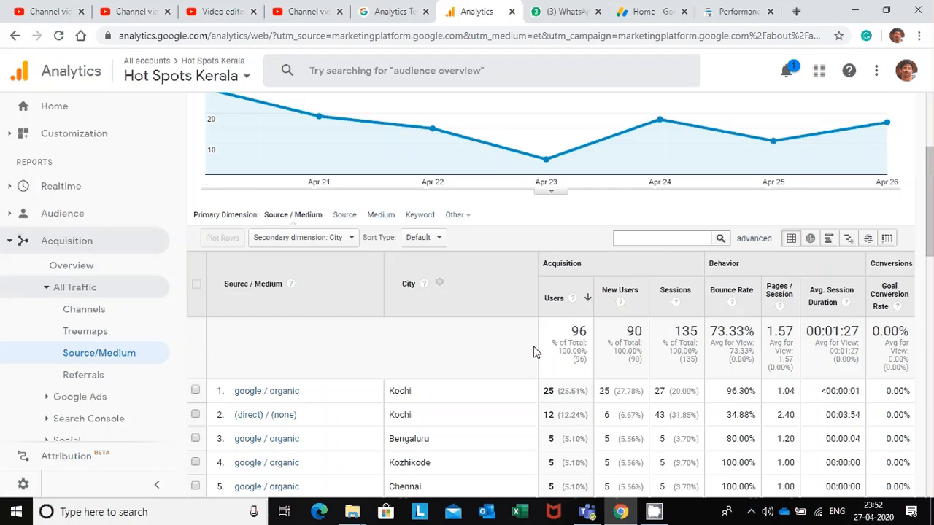
scroll(up, 3)
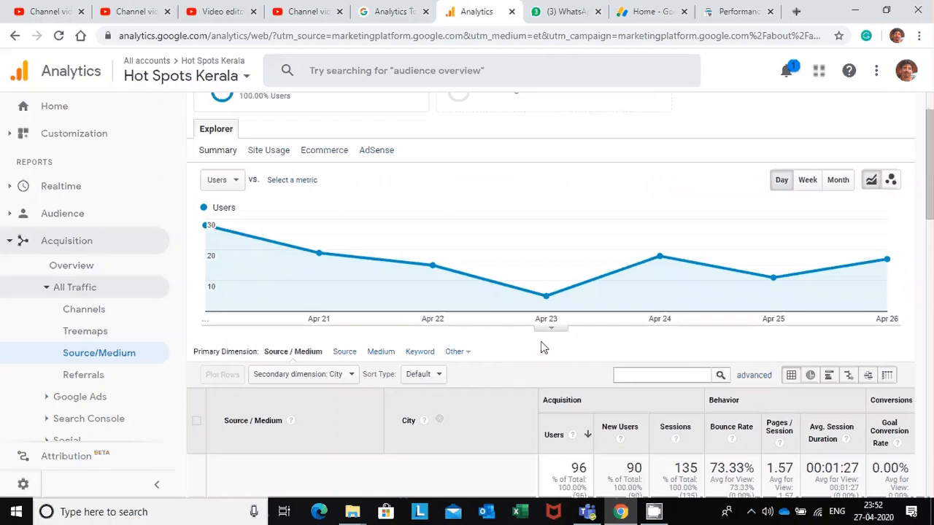
scroll(down, 3)
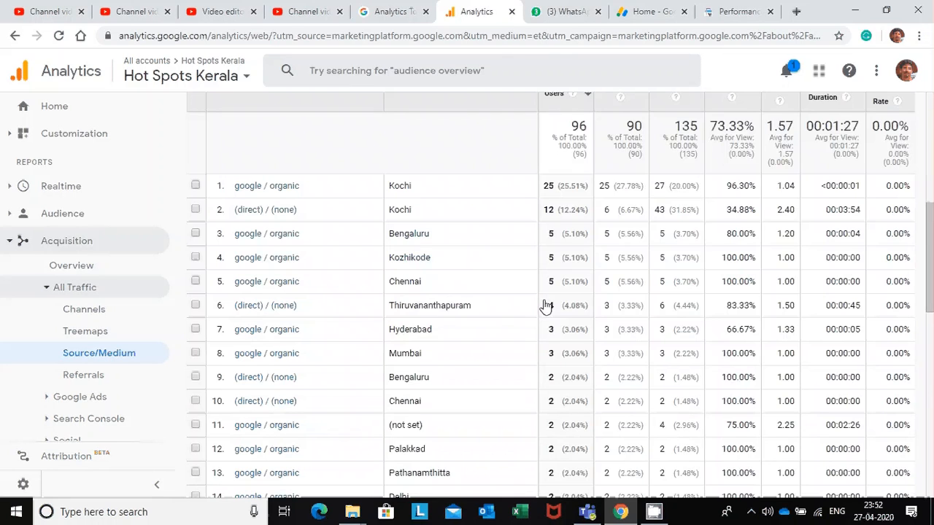
scroll(down, 3)
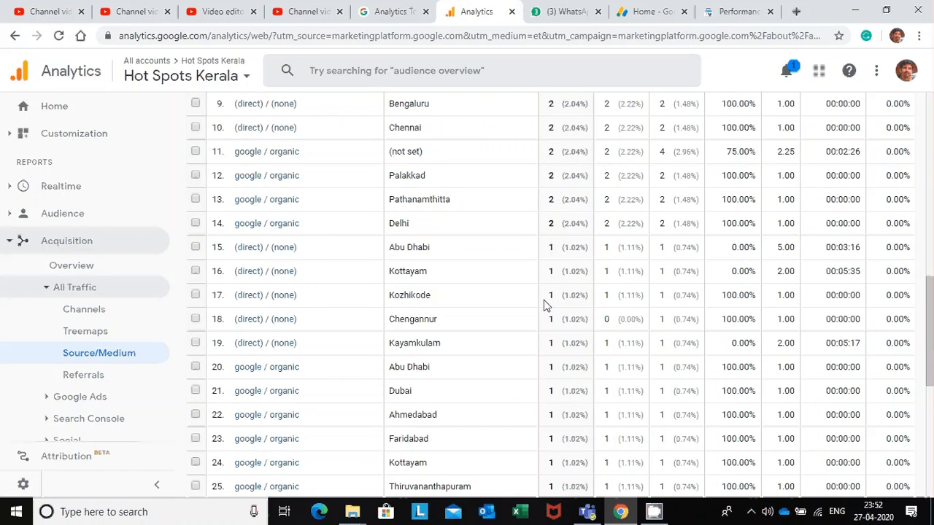